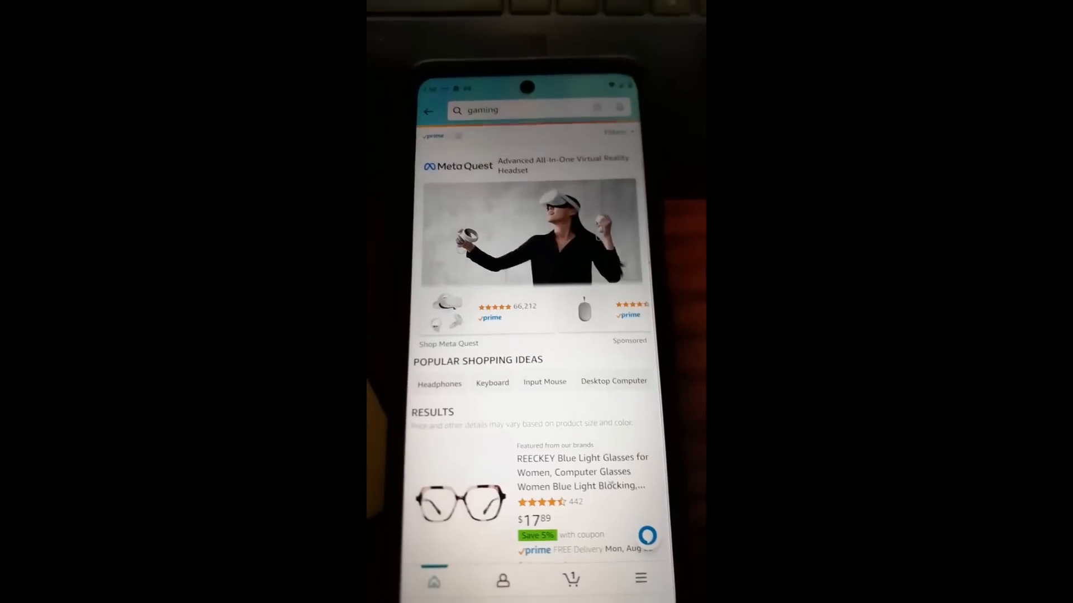
Scroll down the gaming results until the Astro A10 headset listing appears
{"action": "scroll", "scroll_direction": "down", "scroll_amount": 3}
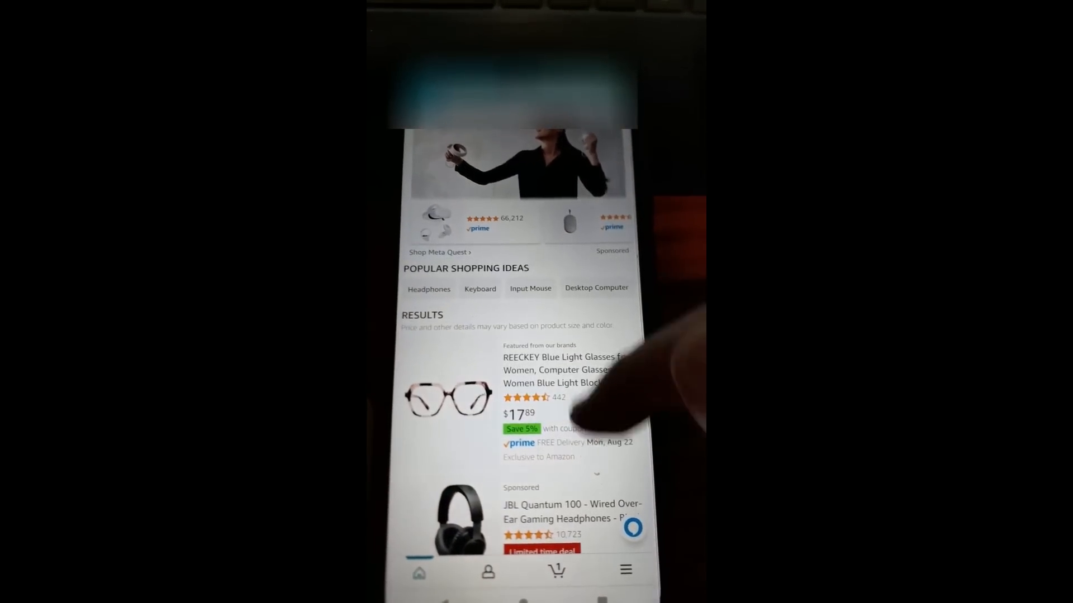
{"action": "scroll", "scroll_direction": "down", "scroll_amount": 3}
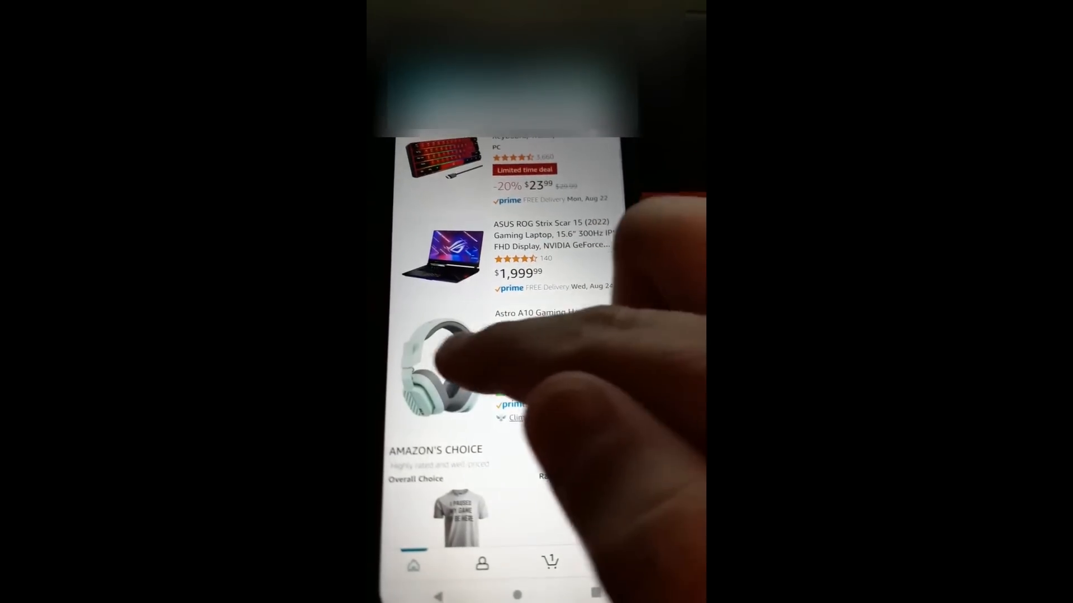
Add the mint Astro A10 headset ($59.99) to the cart from its product page
{"action": "left_click", "coordinate": [452, 369]}
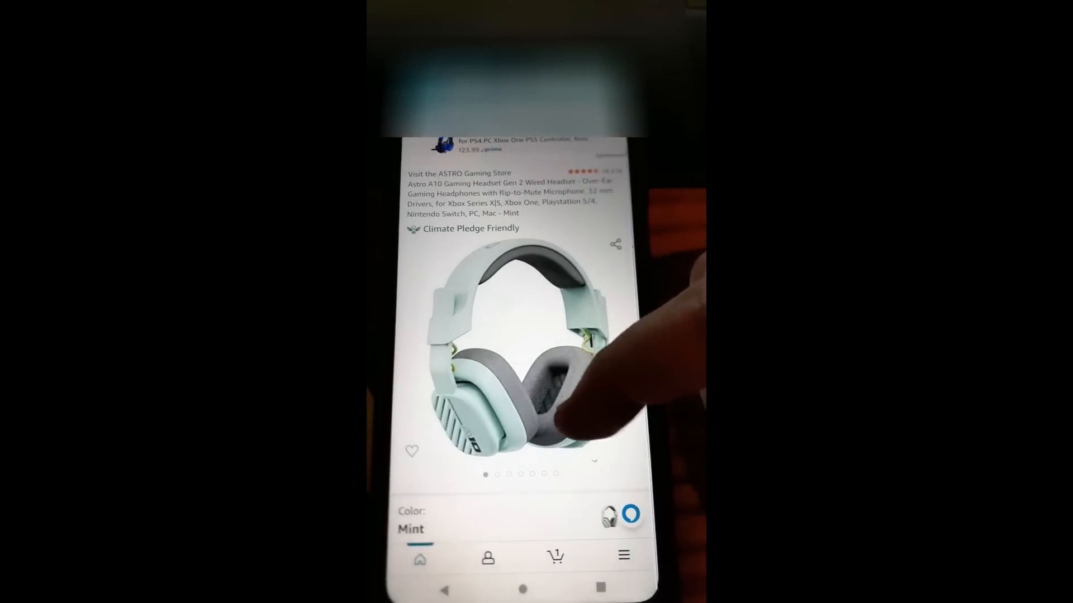
{"action": "scroll", "scroll_direction": "down", "scroll_amount": 3}
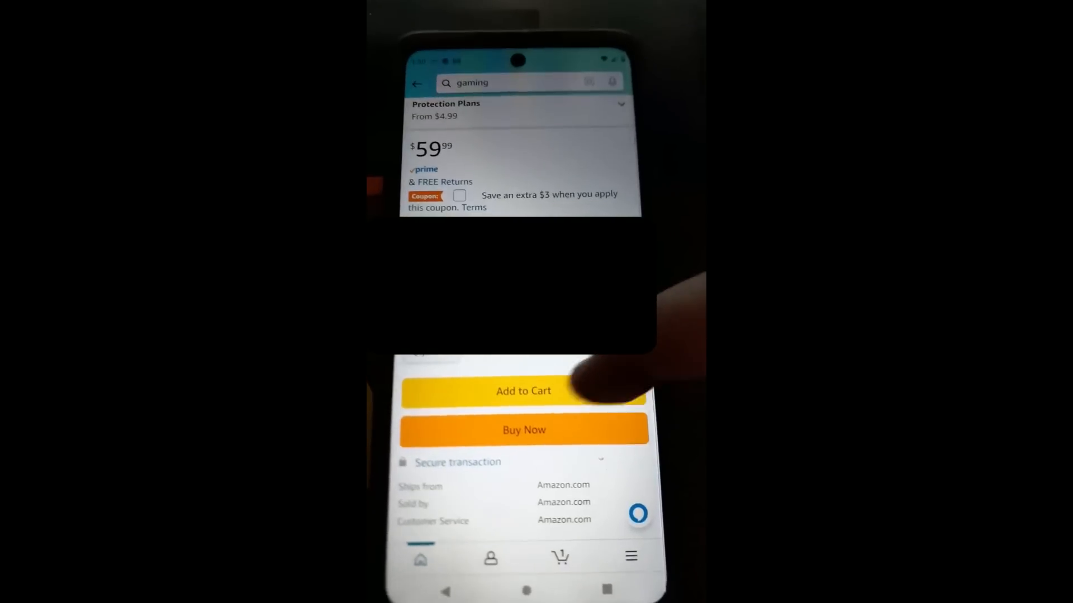
{"action": "left_click", "coordinate": [523, 391]}
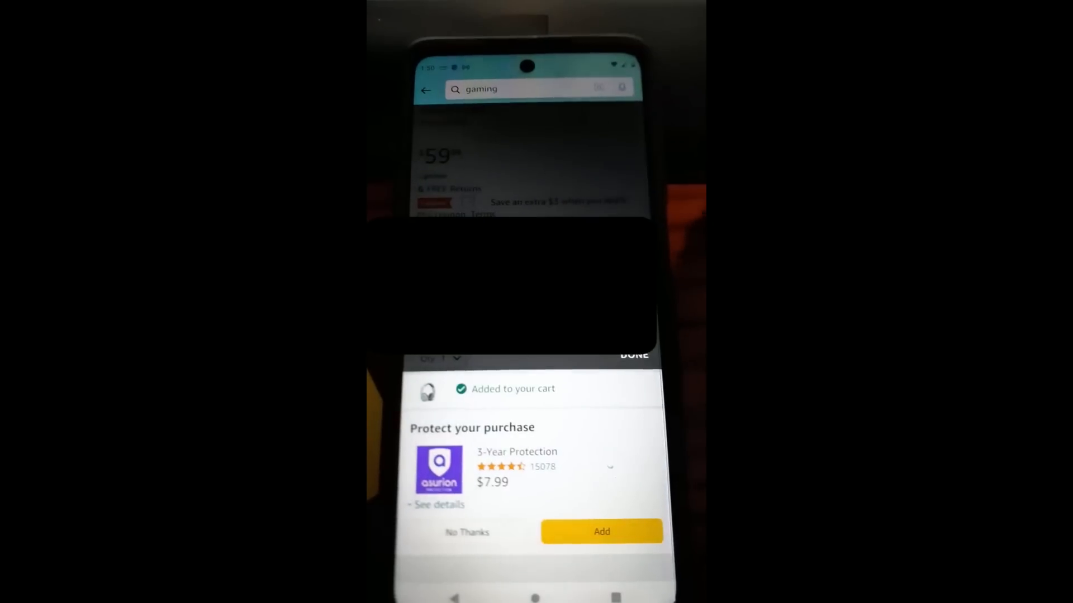